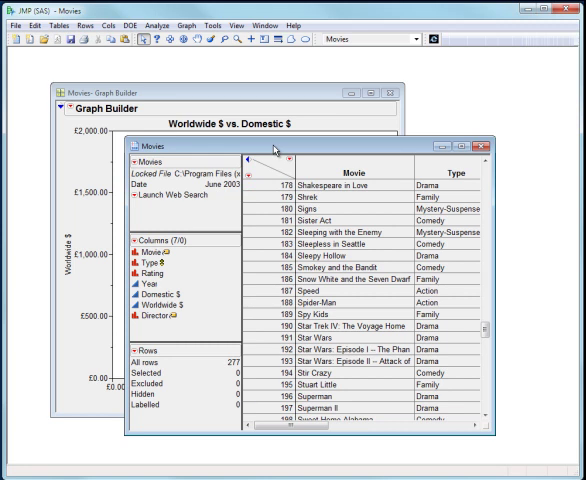
Step: Select the Titanic point, the top-right outlier in the Worldwide $ vs. Domestic $ plot
left_click(290, 12)
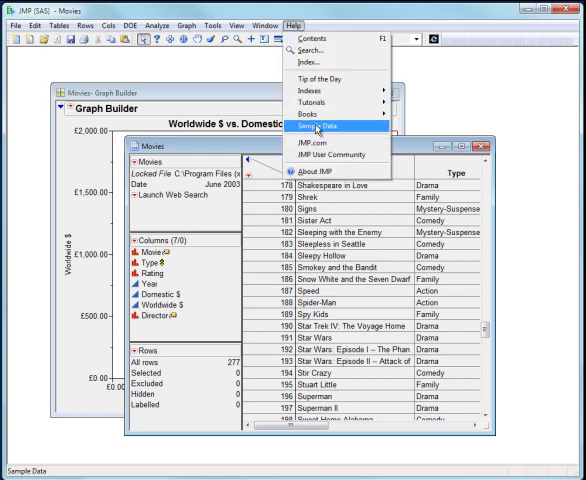
left_click(312, 126)
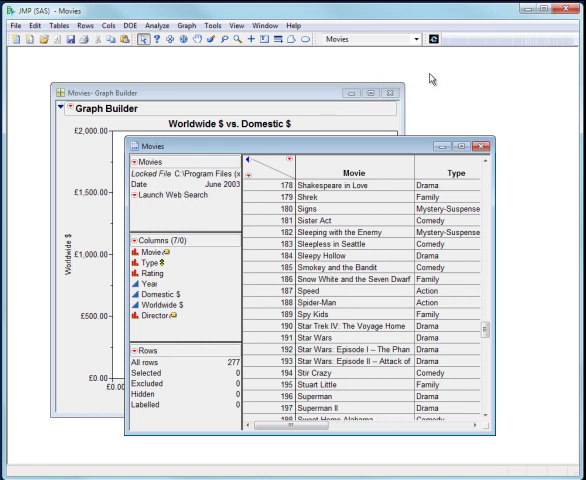
mouse_move(430, 46)
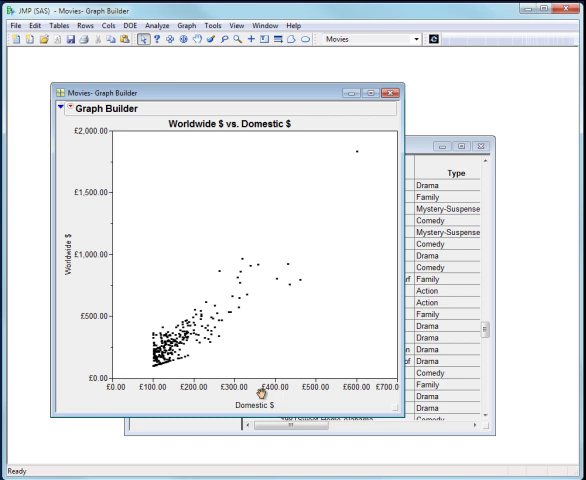
mouse_move(372, 184)
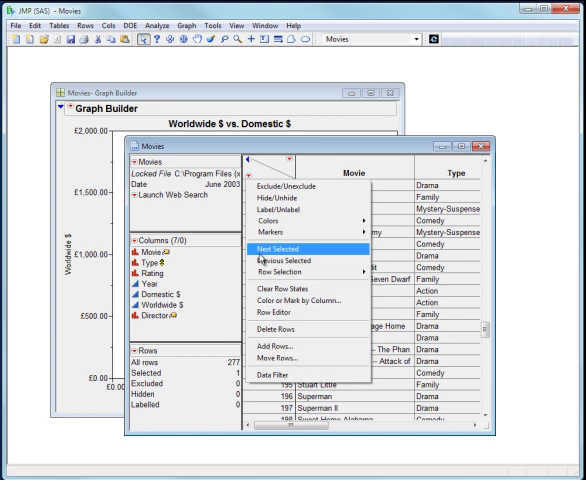
left_click(290, 248)
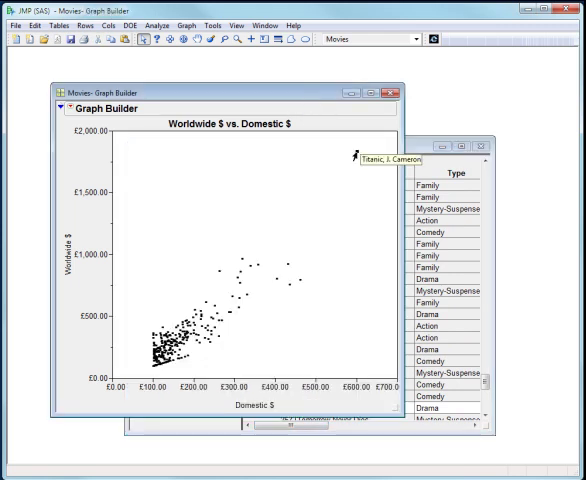
mouse_move(428, 44)
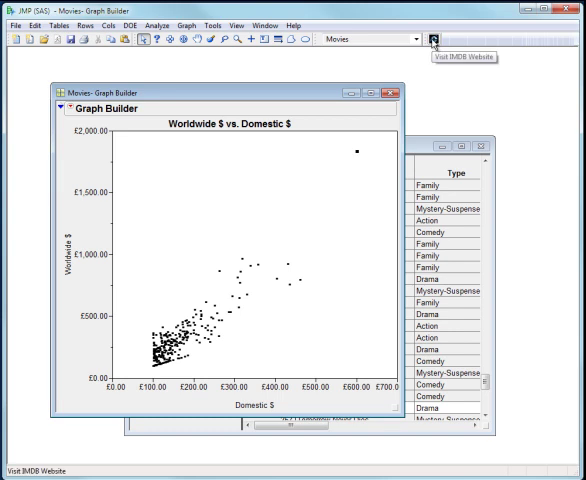
Step: Launch the IMDb search from the toolbar, view the Titanic (1997) page, and close the browser
left_click(430, 40)
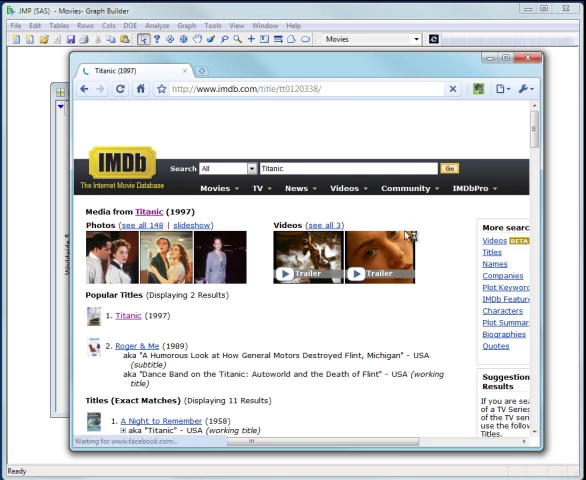
left_click(128, 316)
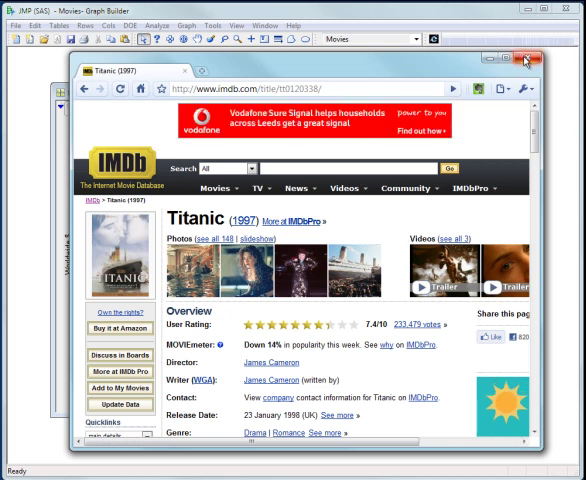
left_click(528, 60)
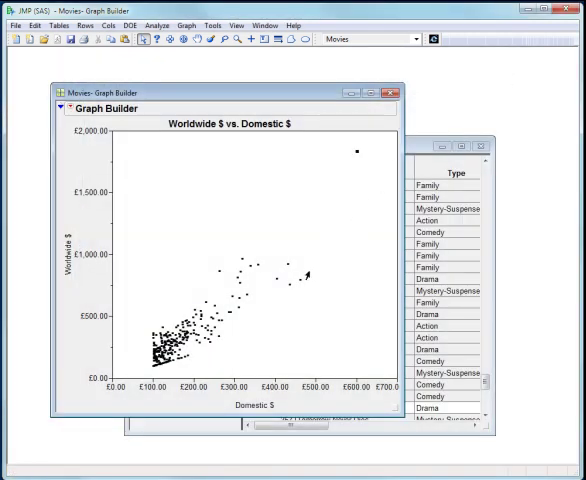
Step: Run IMDb searches for Star Wars and for director G. Lucas, then close the browser
left_click(312, 288)
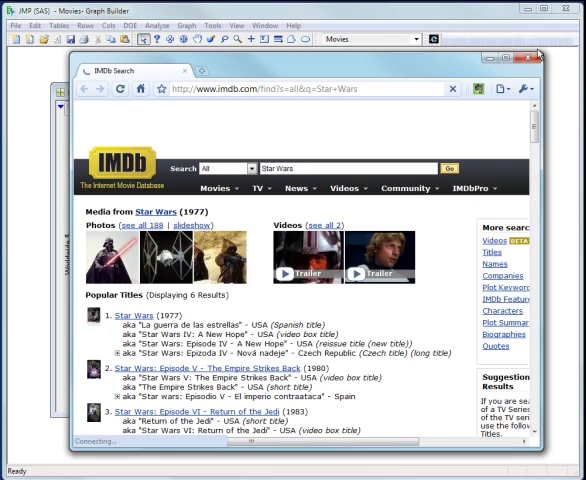
left_click(568, 64)
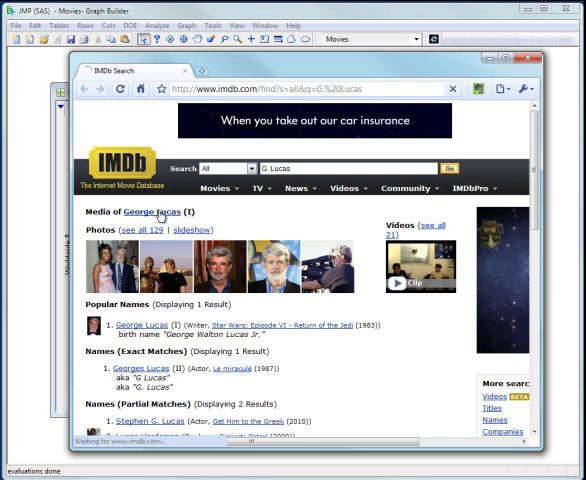
left_click(148, 212)
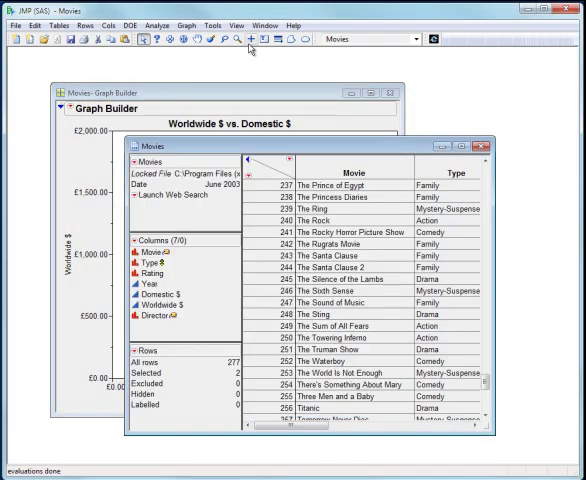
Step: Create a Tree Map with Director as Categories, dismissing the column type warning
left_click(184, 24)
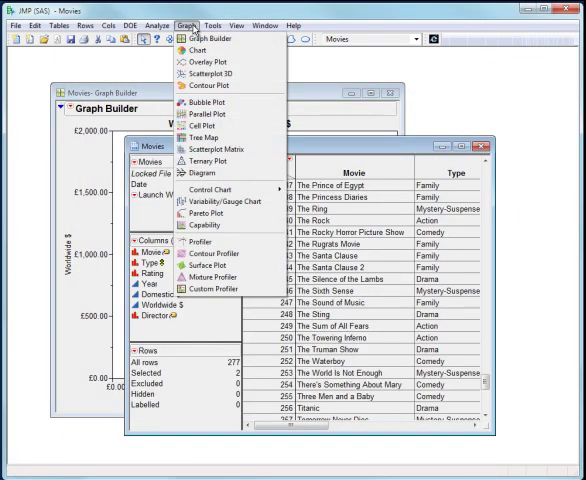
left_click(196, 138)
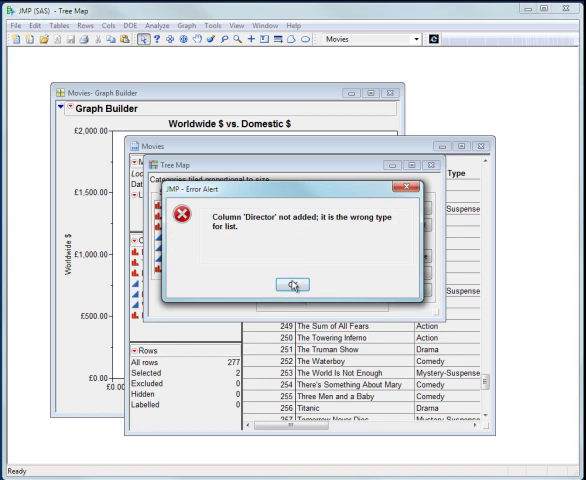
left_click(290, 284)
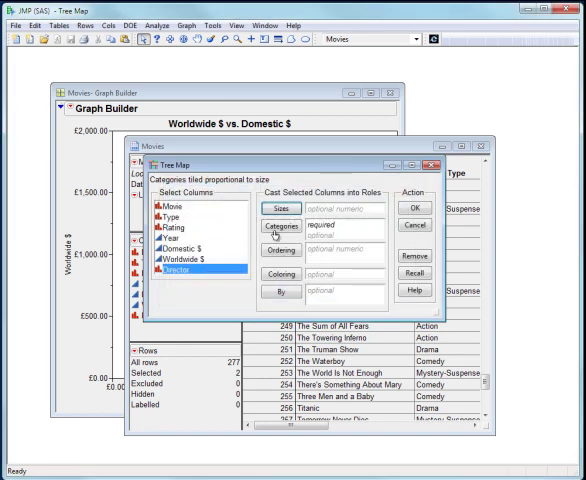
left_click(280, 224)
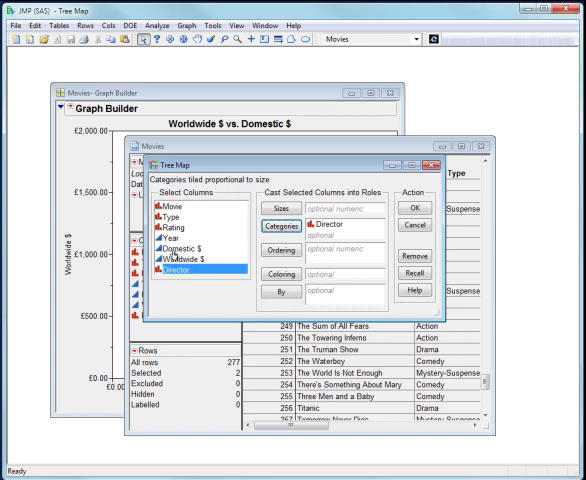
left_click(284, 206)
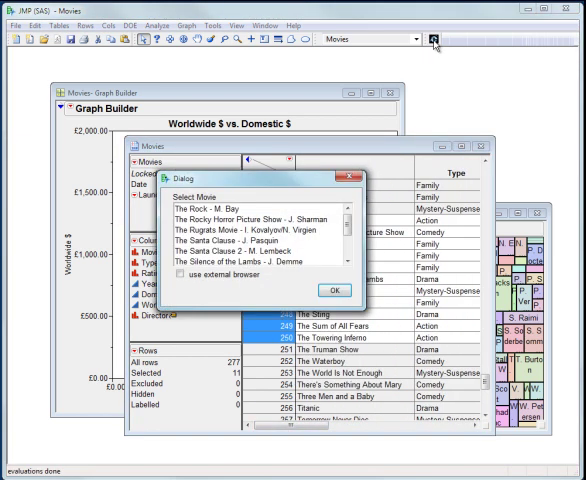
mouse_move(376, 188)
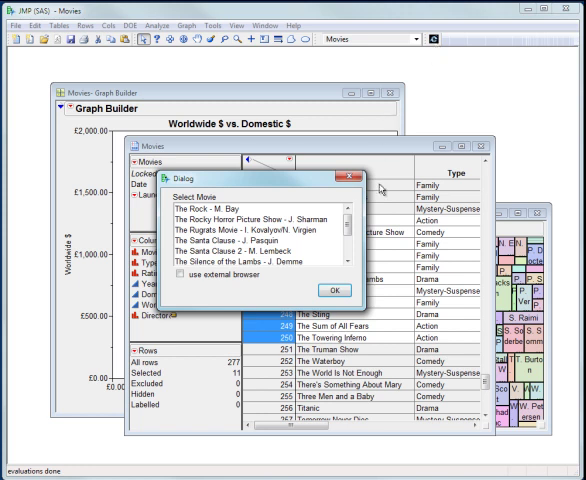
Step: Pick The Silence of the Lambs - J. Demme in the Select Movie list and search IMDb for it
scroll("down", 3)
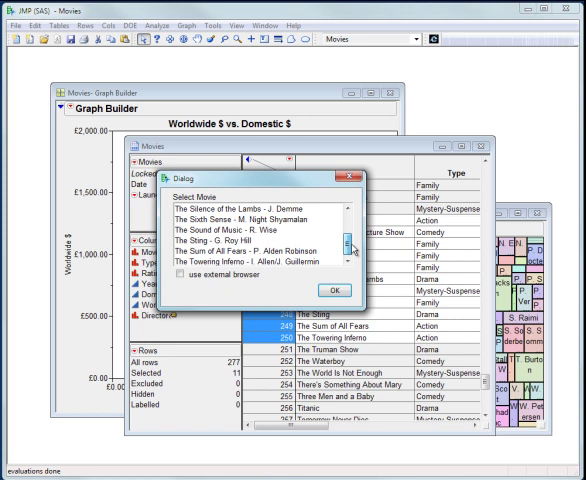
left_click(250, 200)
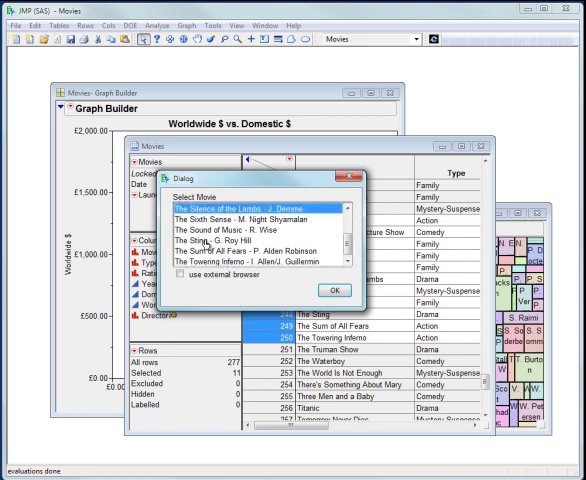
left_click(230, 240)
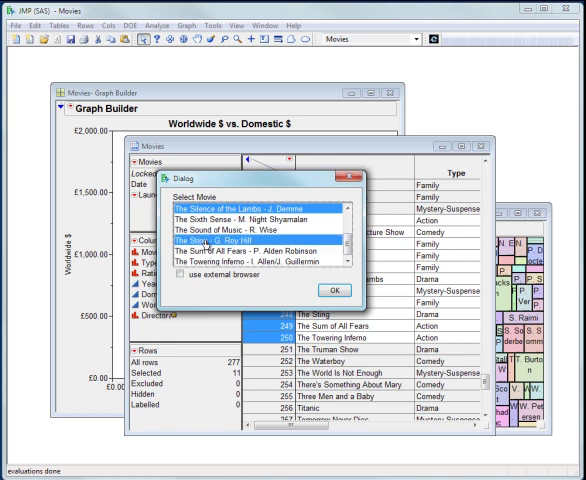
left_click(336, 292)
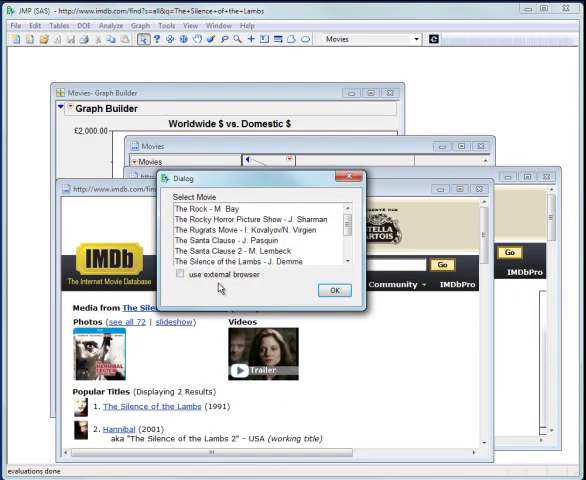
Step: Bring the IMDb results window for The Silence of the Lambs to the front and scroll it
left_click(184, 276)
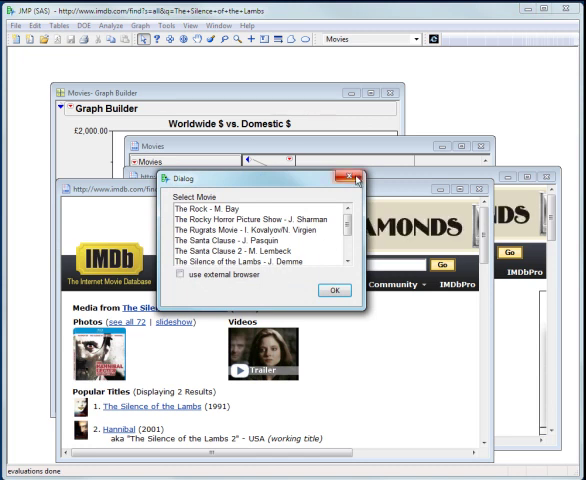
left_click(334, 290)
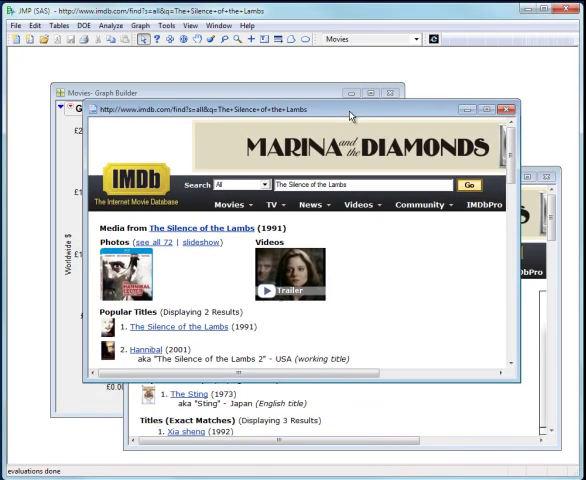
scroll("down", 3)
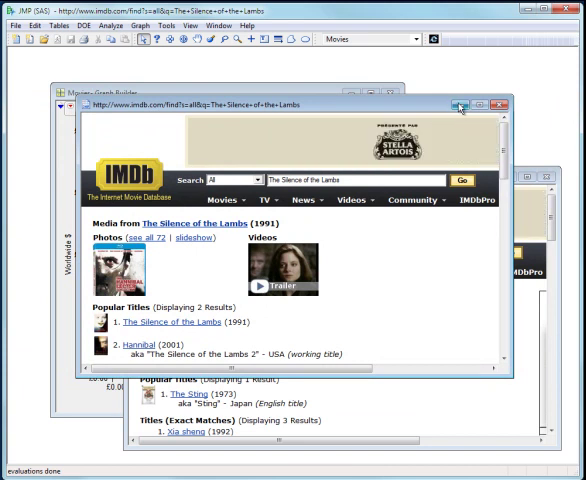
Step: Open the Launch Web Search table script for editing and scroll through its code to the end
left_click(500, 104)
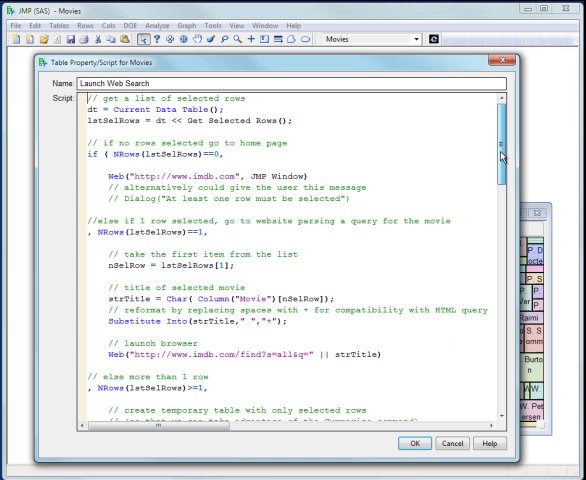
scroll("down", 3)
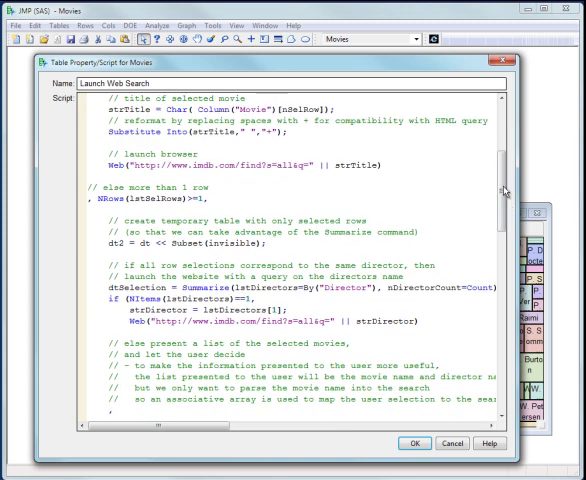
scroll("down", 3)
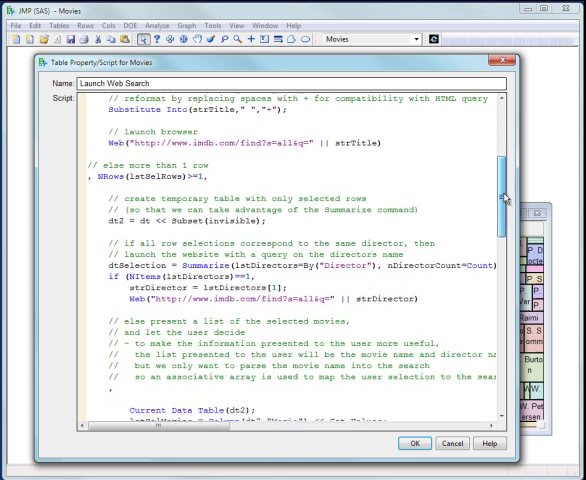
scroll("down", 3)
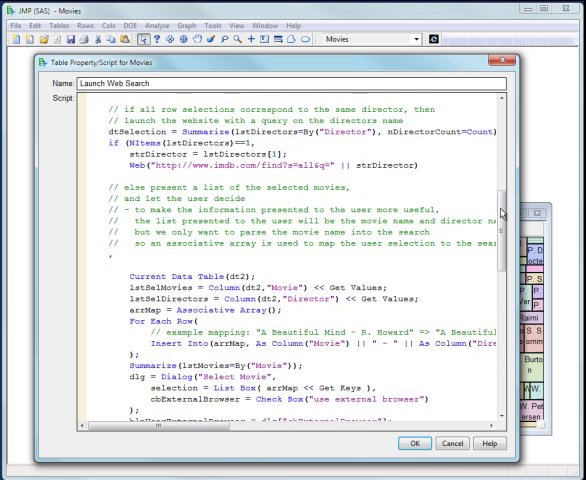
scroll("down", 3)
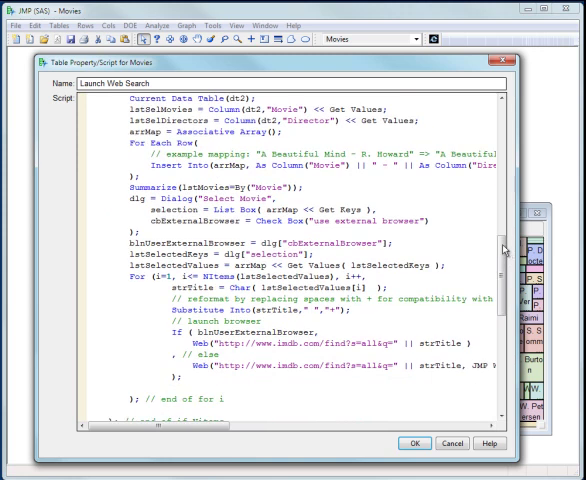
scroll("down", 3)
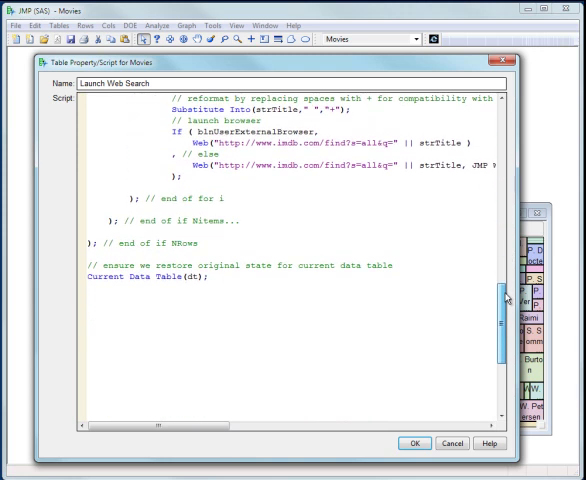